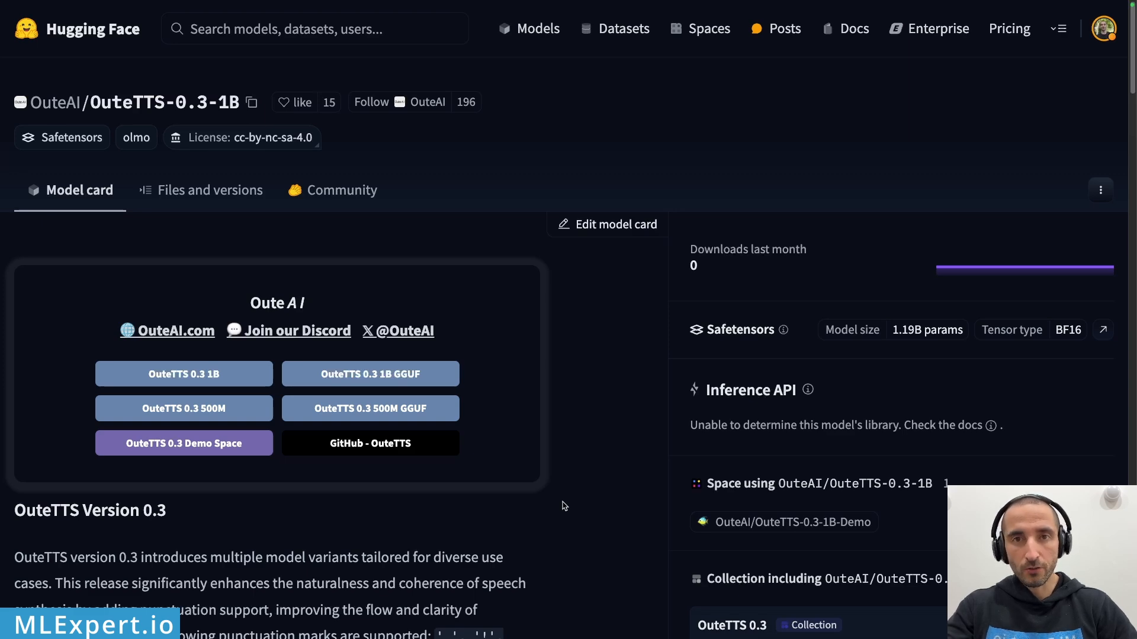
Scroll down through the OuteTTS install and model-loading cells toward the intro generation cell
{"action": "scroll", "scroll_direction": "down", "scroll_amount": 3}
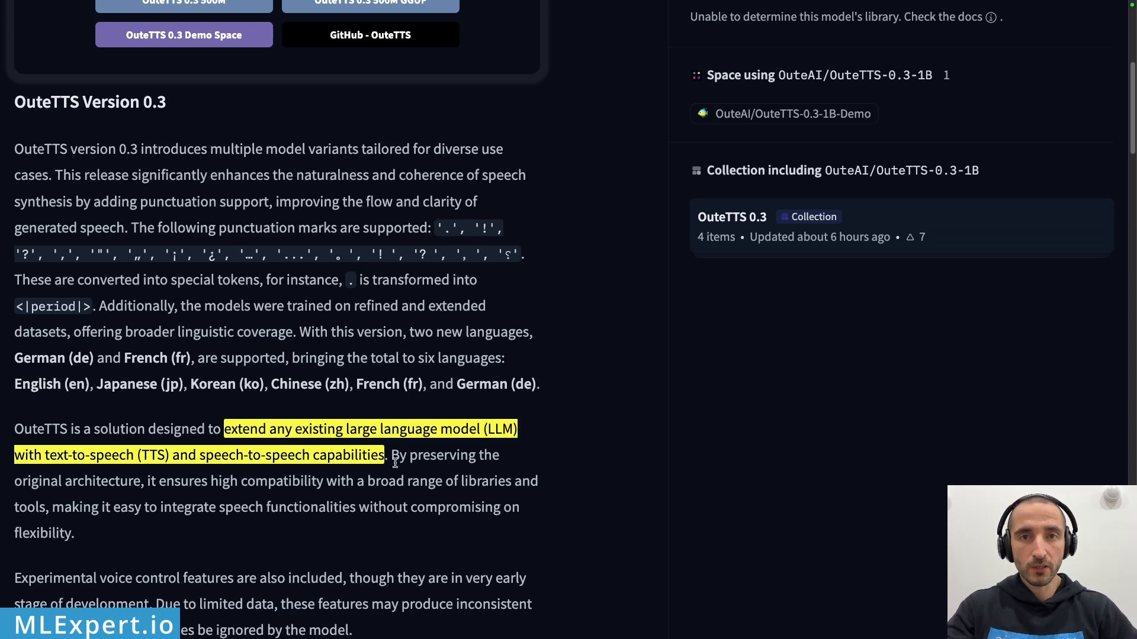
{"action": "mouse_move", "coordinate": [596, 535]}
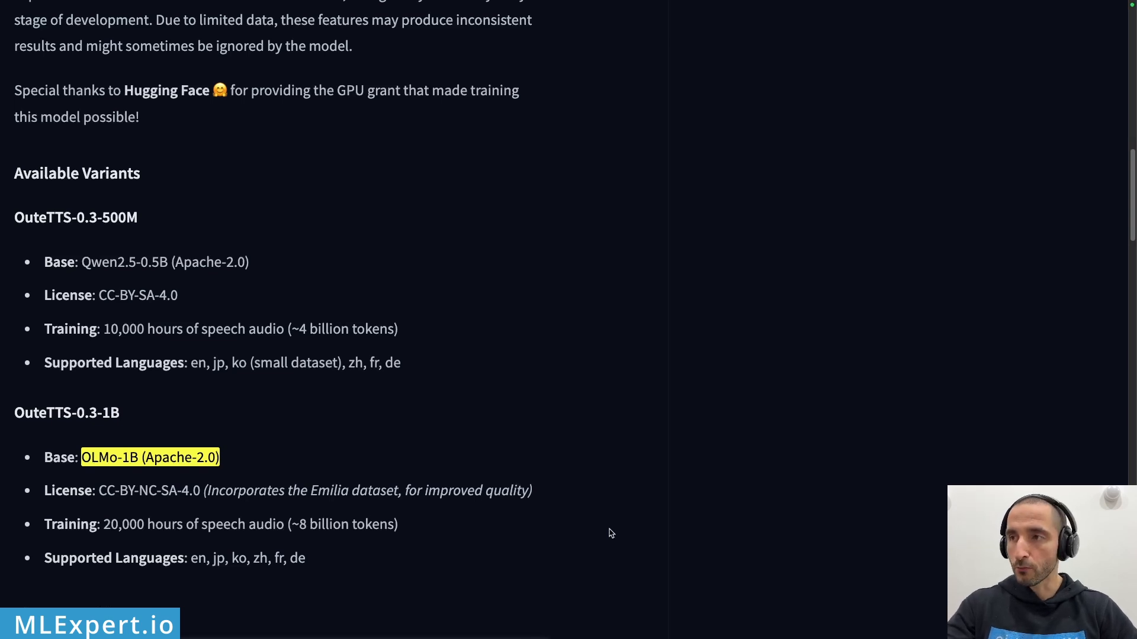
{"action": "mouse_move", "coordinate": [152, 422]}
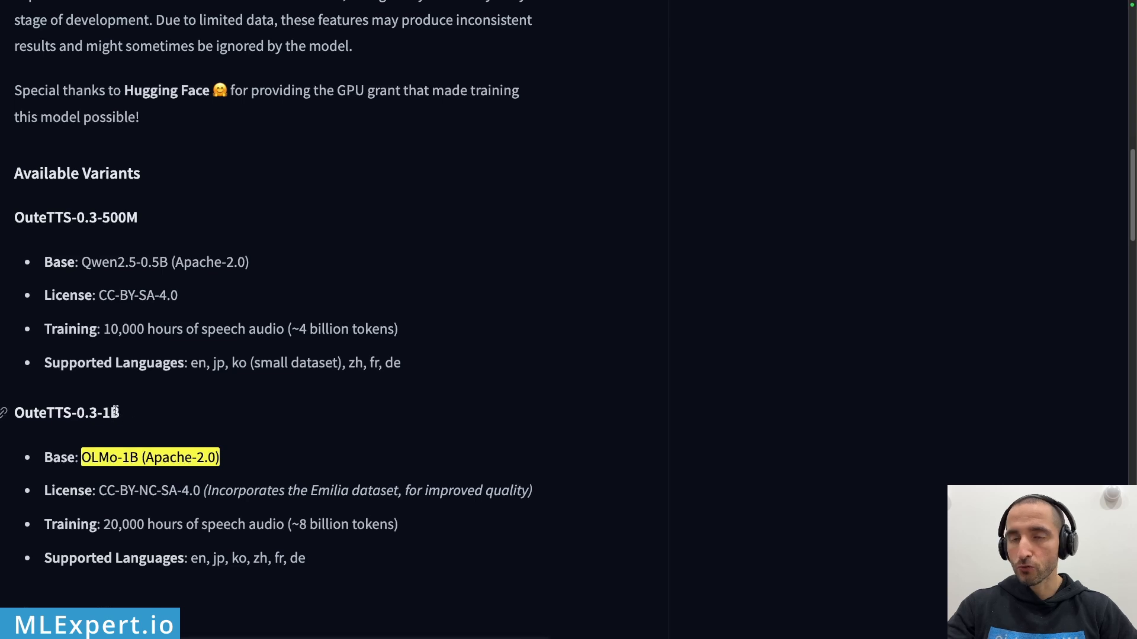
{"action": "mouse_move", "coordinate": [213, 406]}
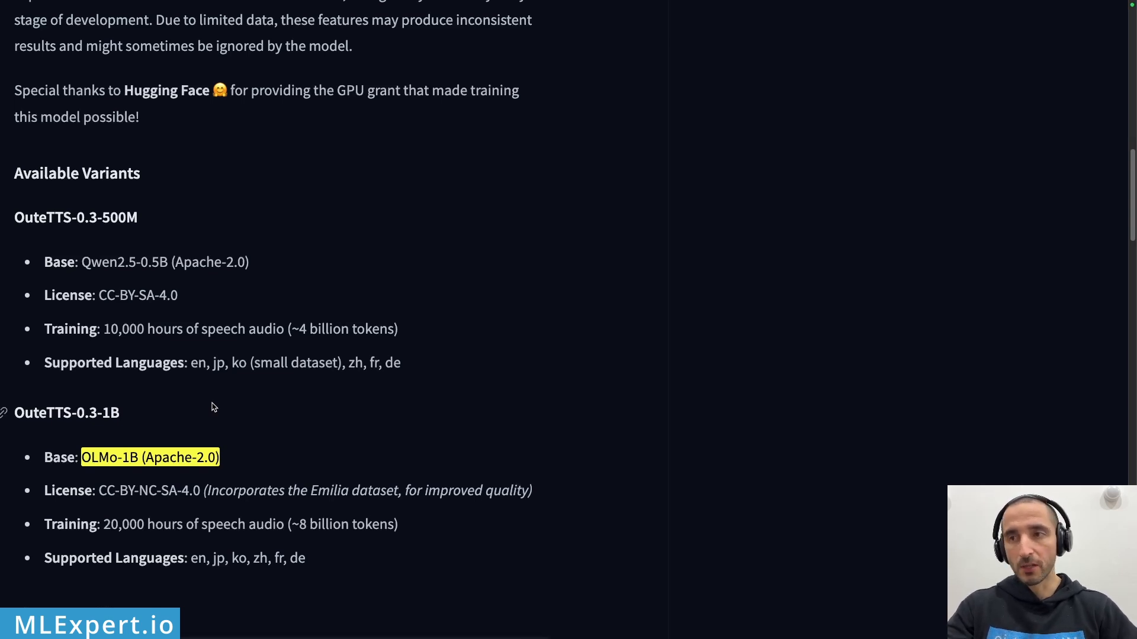
{"action": "mouse_move", "coordinate": [228, 393]}
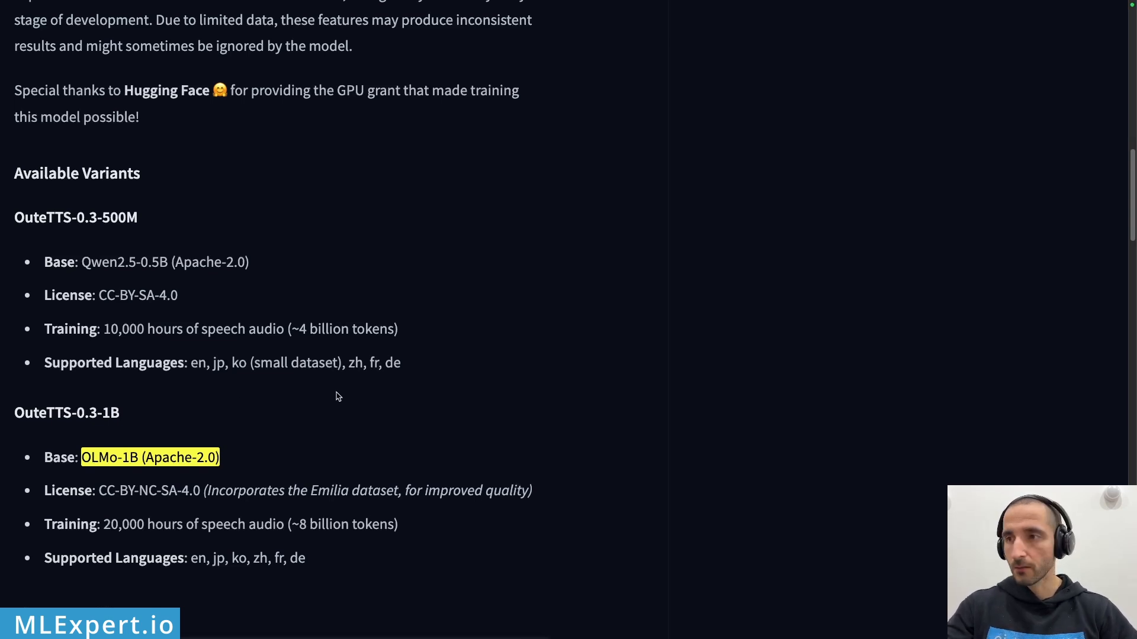
{"action": "scroll", "scroll_direction": "down", "scroll_amount": 3}
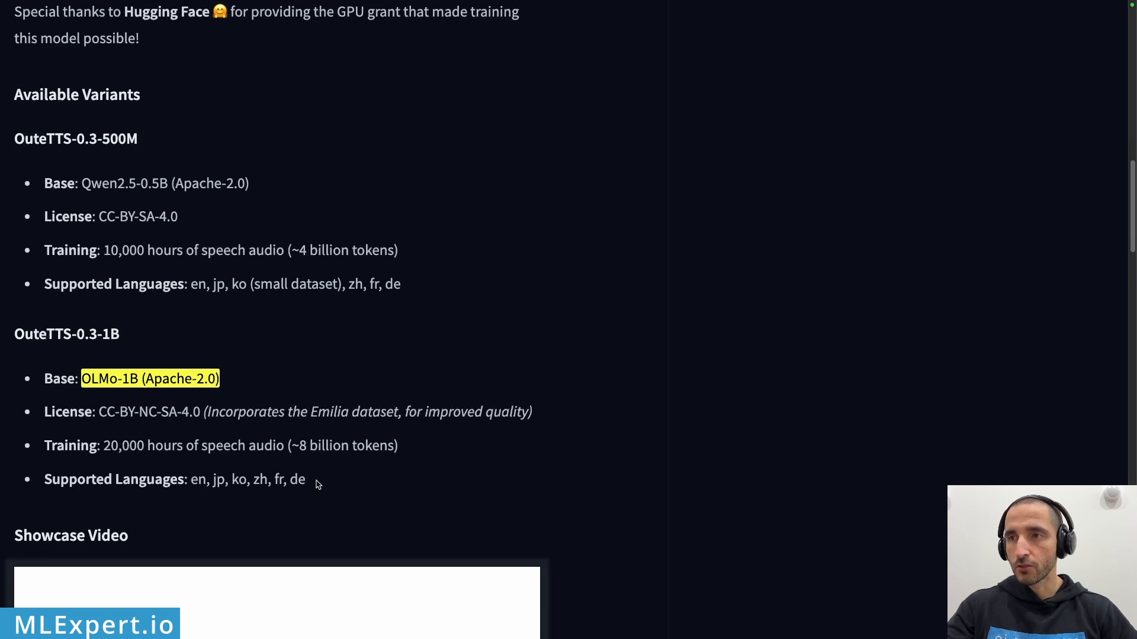
{"action": "mouse_move", "coordinate": [376, 469]}
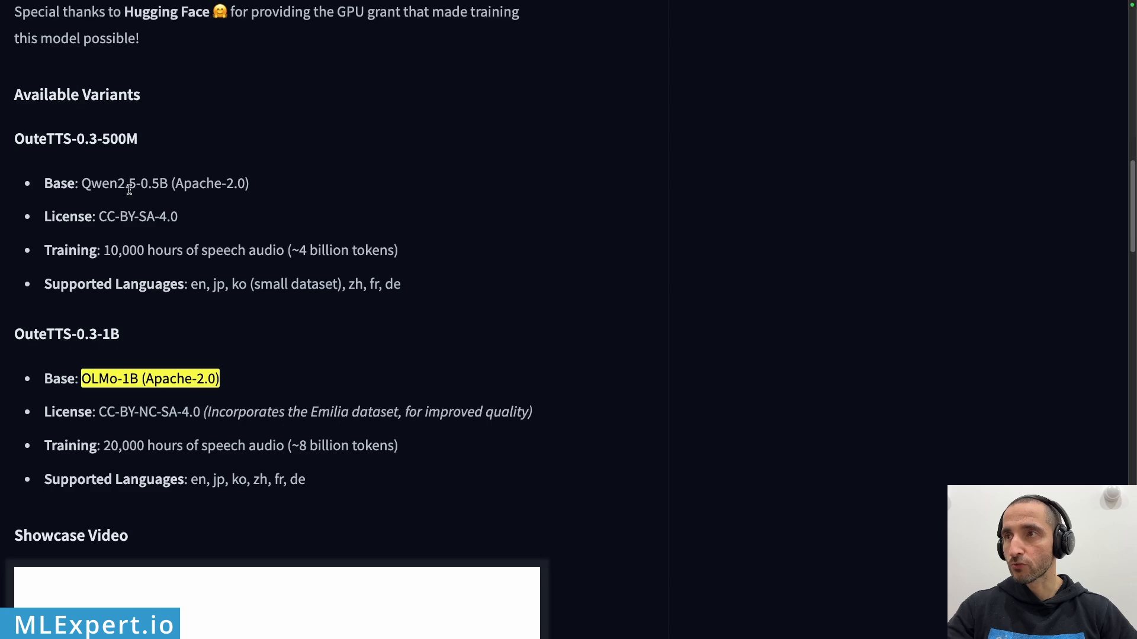
{"action": "mouse_move", "coordinate": [177, 200]}
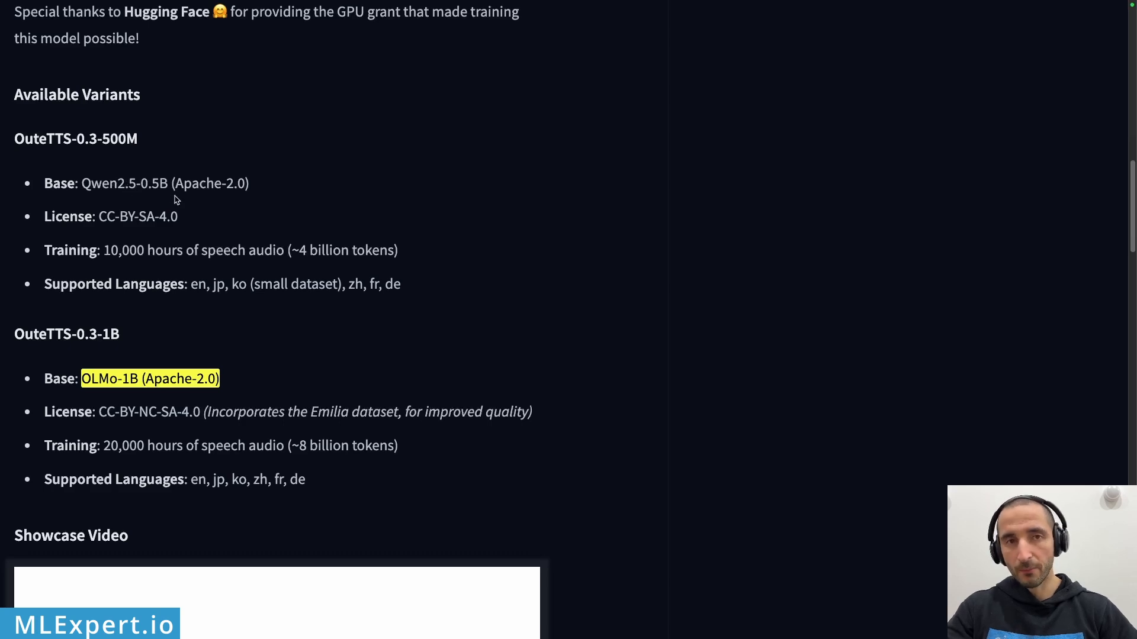
{"action": "scroll", "scroll_direction": "down", "scroll_amount": 3}
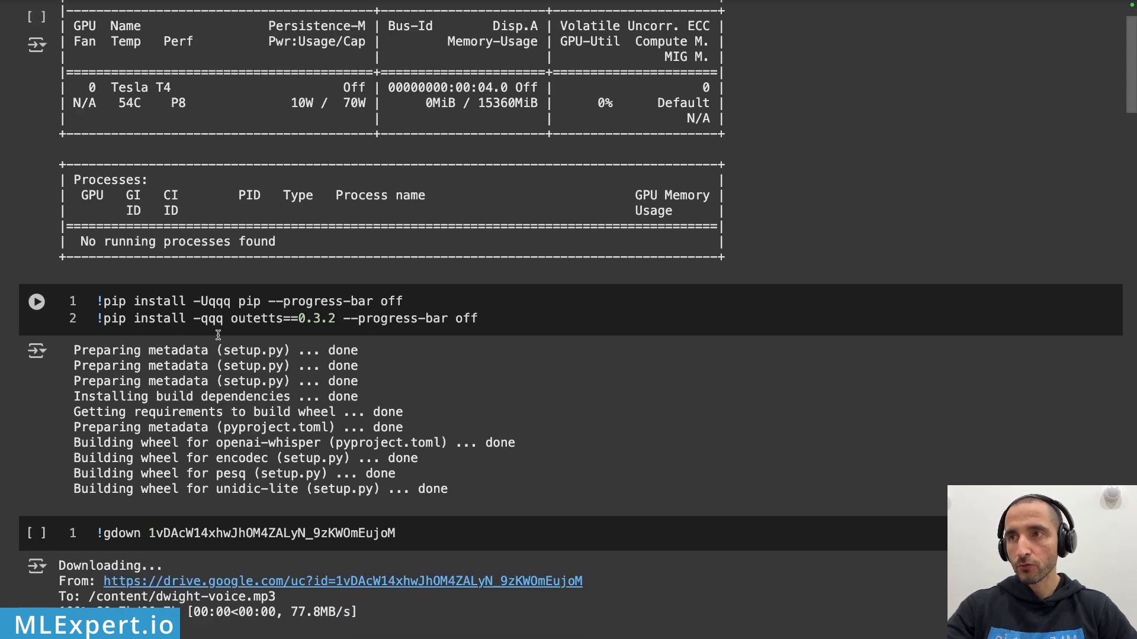
{"action": "mouse_move", "coordinate": [294, 327]}
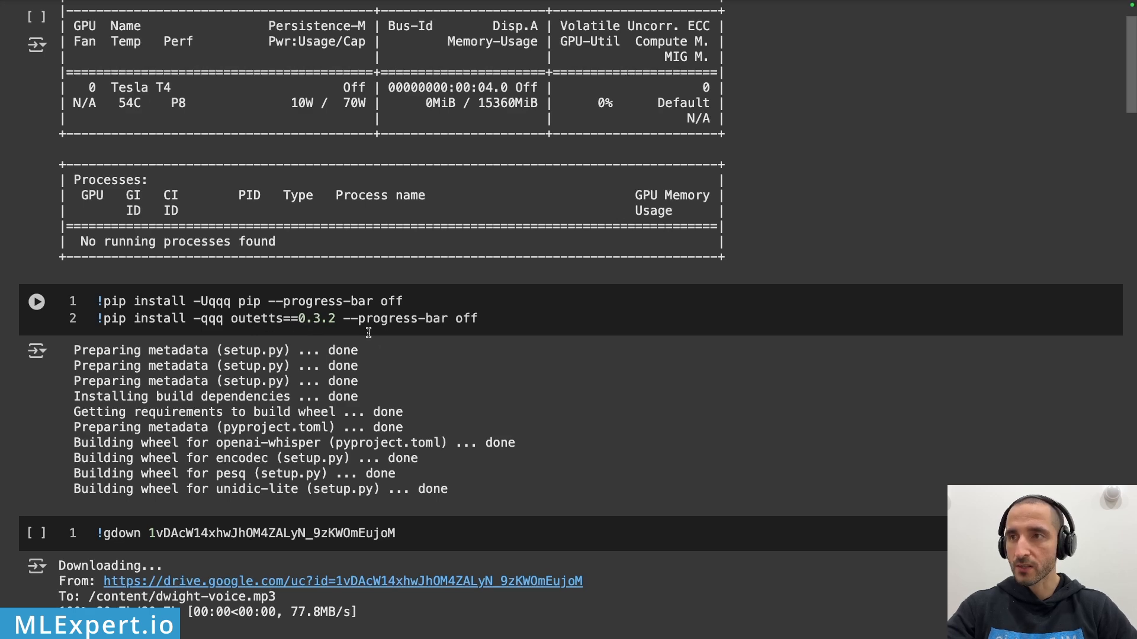
{"action": "scroll", "scroll_direction": "down", "scroll_amount": 3}
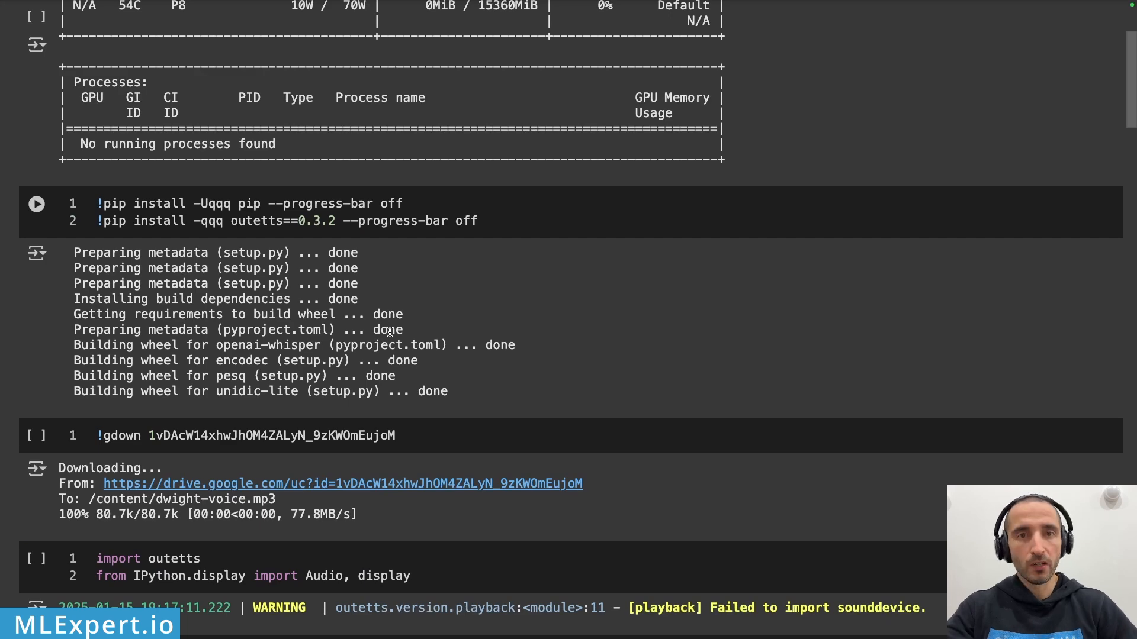
{"action": "scroll", "scroll_direction": "down", "scroll_amount": 3}
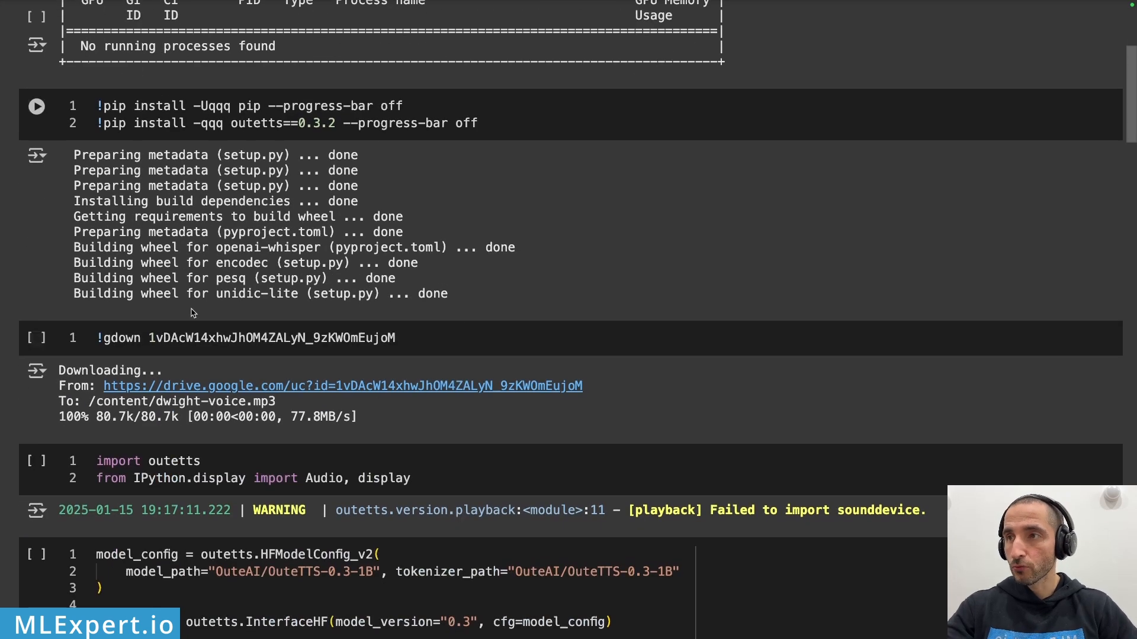
{"action": "left_click", "coordinate": [312, 338]}
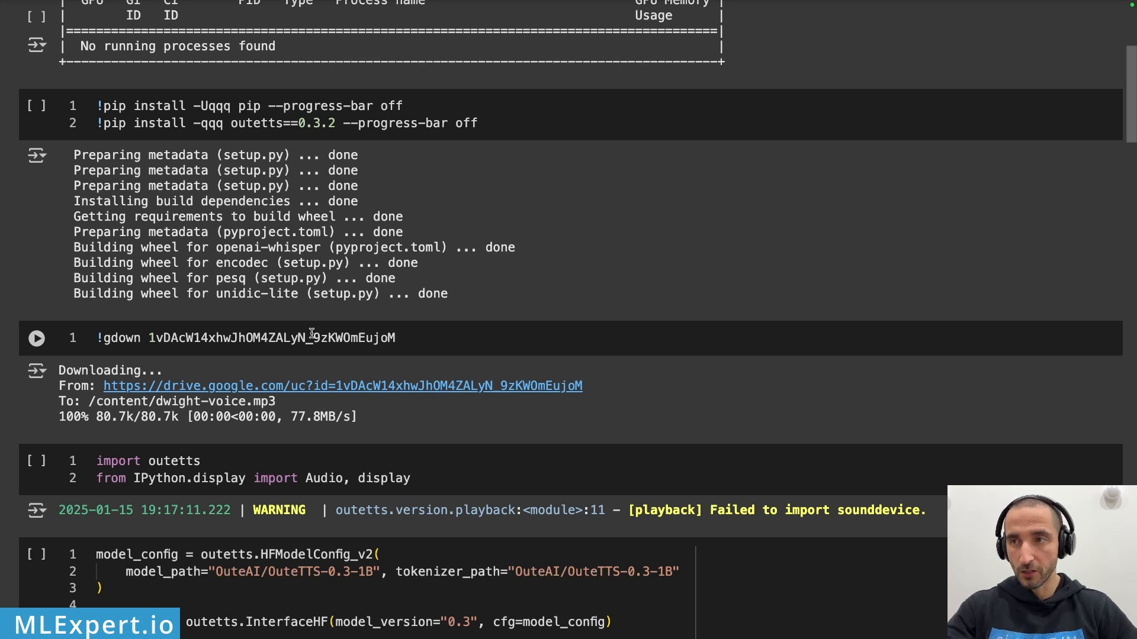
{"action": "scroll", "scroll_direction": "down", "scroll_amount": 3}
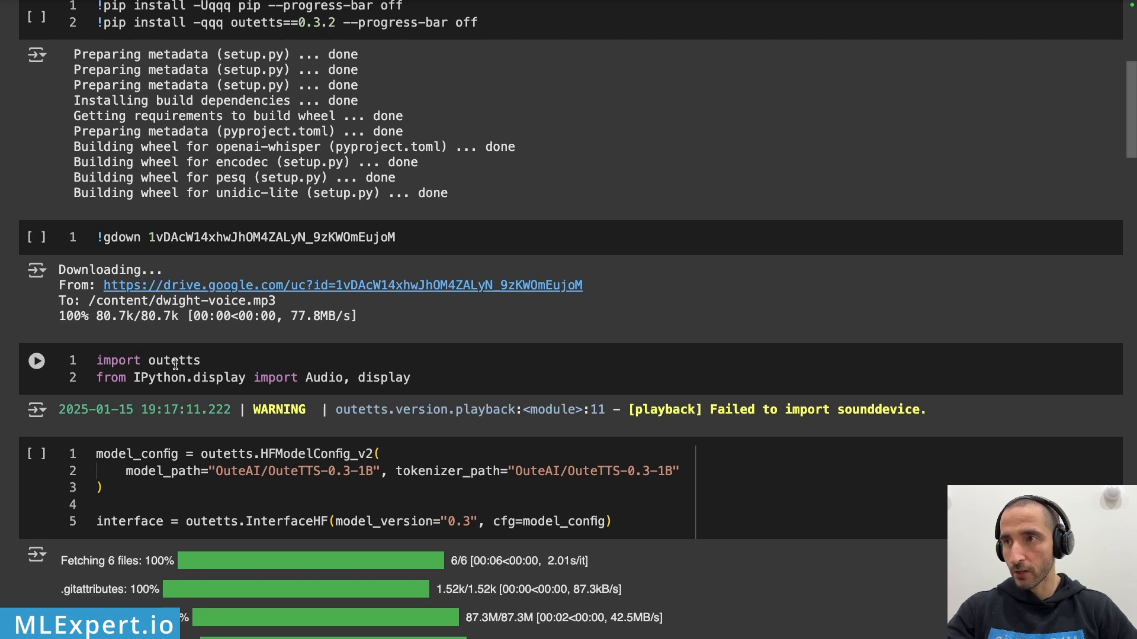
{"action": "scroll", "scroll_direction": "down", "scroll_amount": 3}
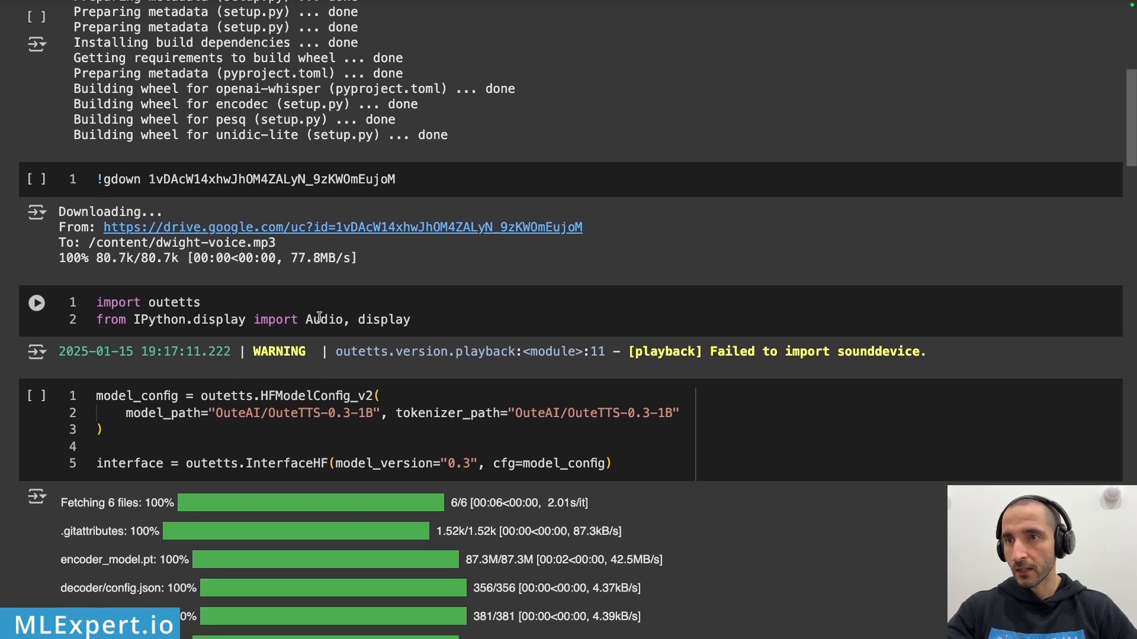
{"action": "scroll", "scroll_direction": "down", "scroll_amount": 3}
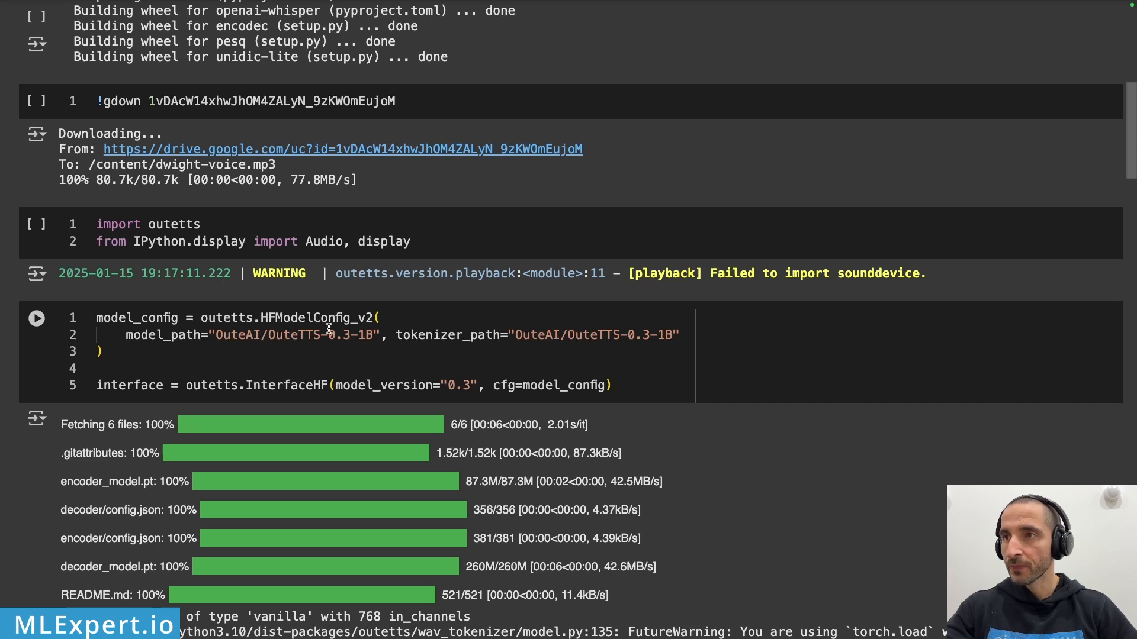
{"action": "mouse_move", "coordinate": [280, 371]}
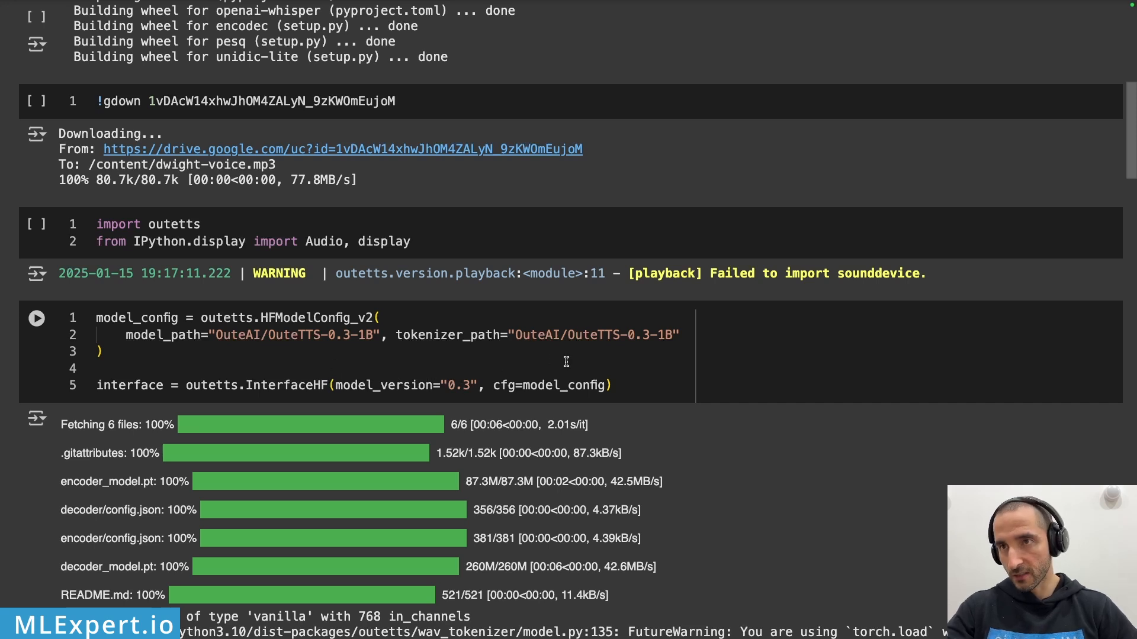
Play the 6-second intro.wav clip generated with the en_male_1 default speaker
{"action": "scroll", "scroll_direction": "down", "scroll_amount": 3}
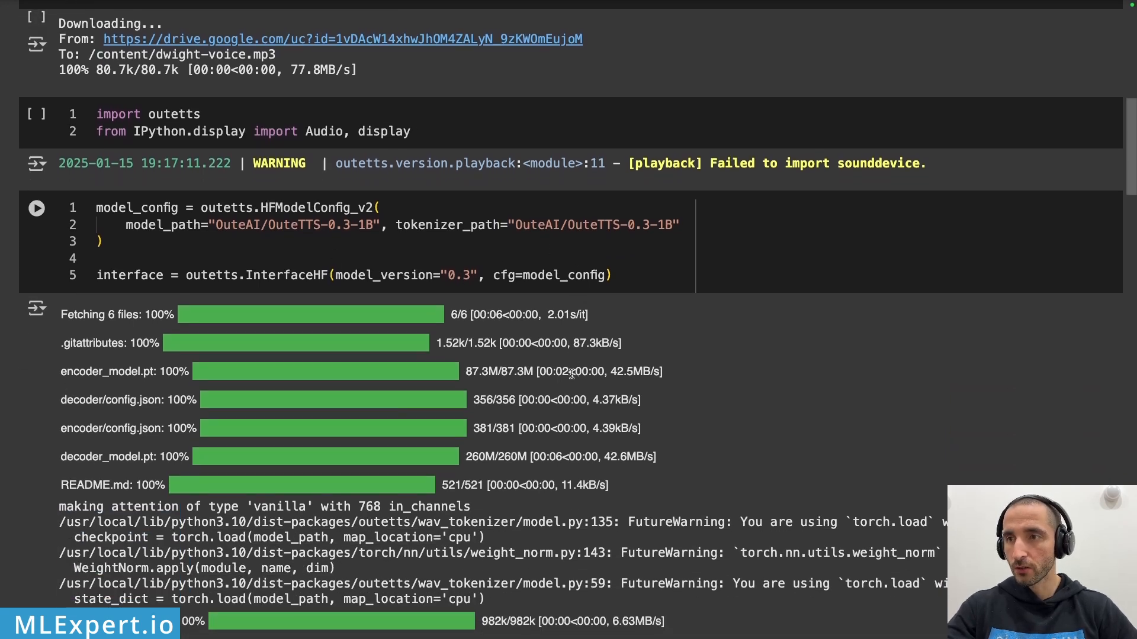
{"action": "scroll", "scroll_direction": "down", "scroll_amount": 3}
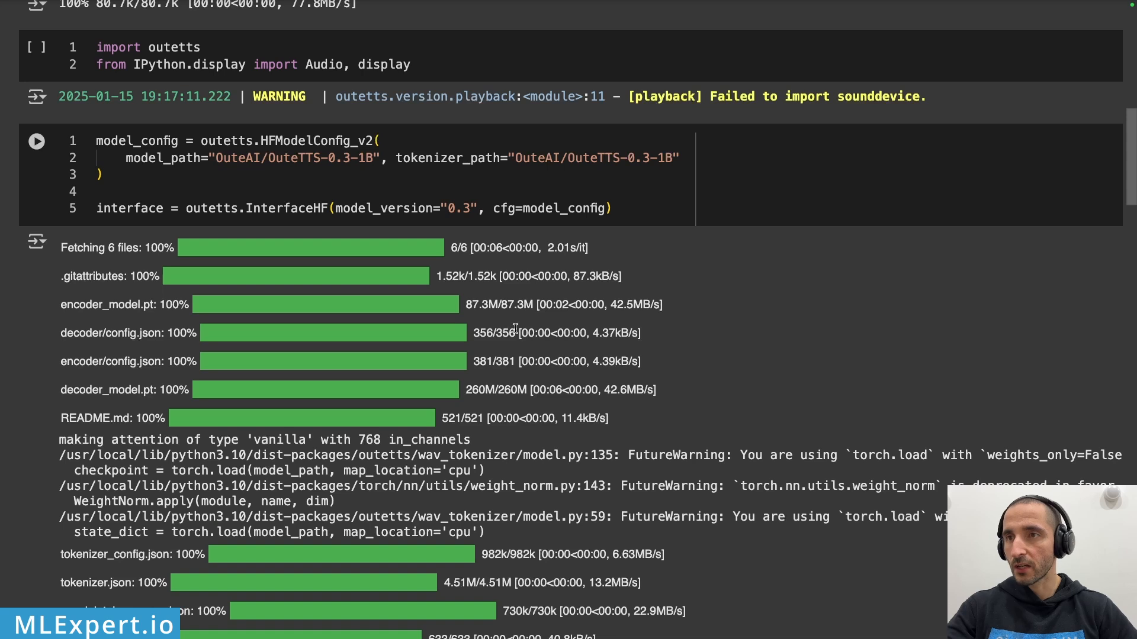
{"action": "mouse_move", "coordinate": [351, 406]}
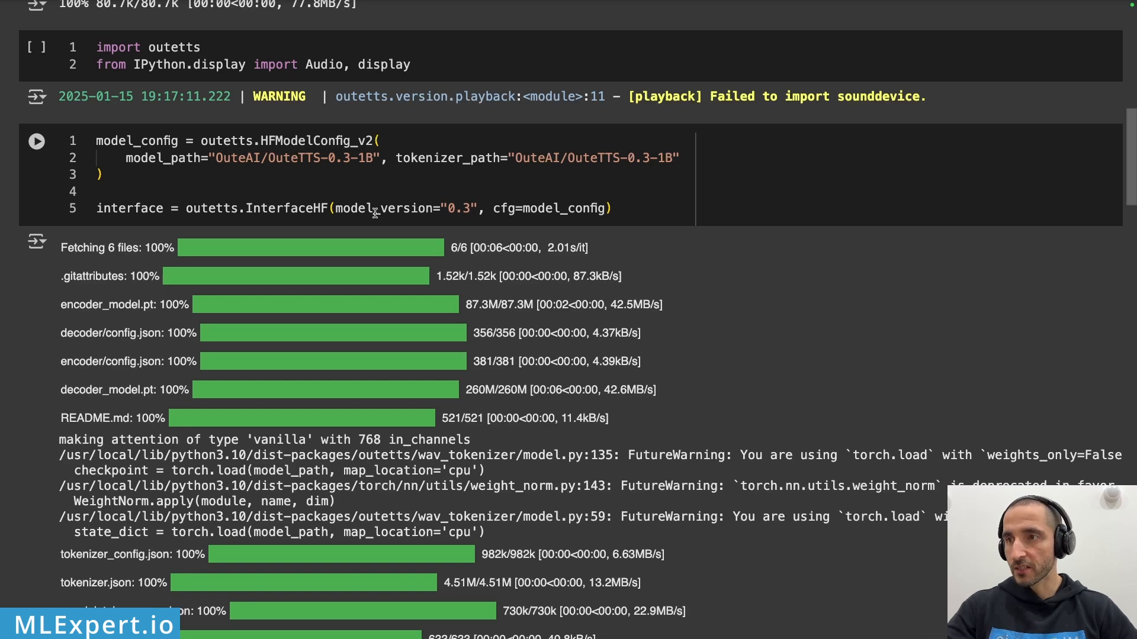
{"action": "scroll", "scroll_direction": "down", "scroll_amount": 3}
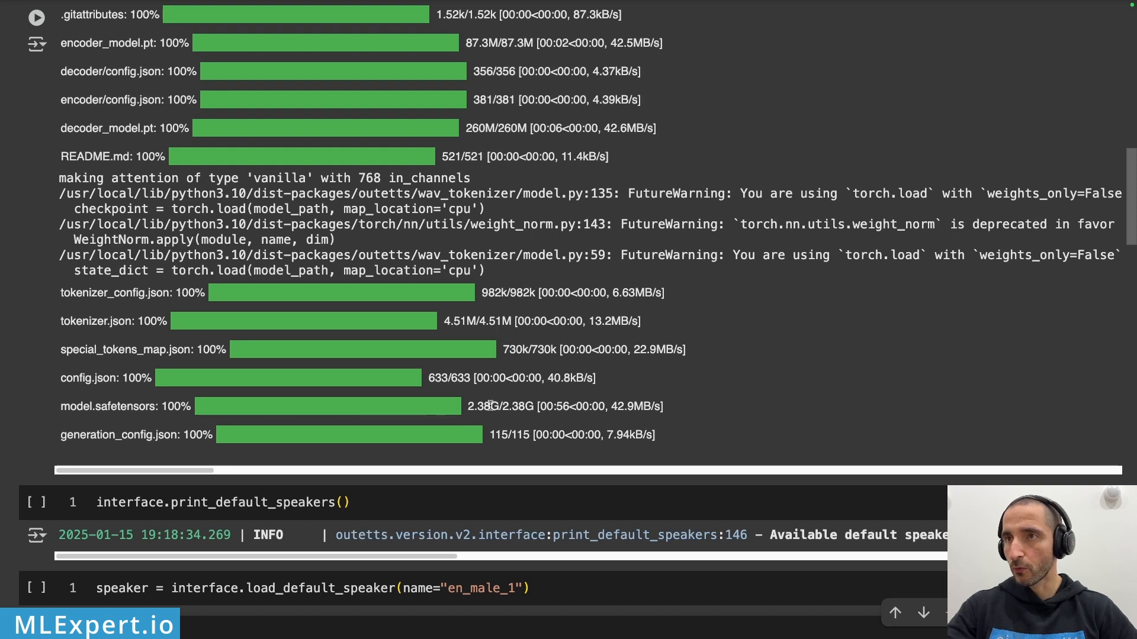
{"action": "mouse_move", "coordinate": [553, 402]}
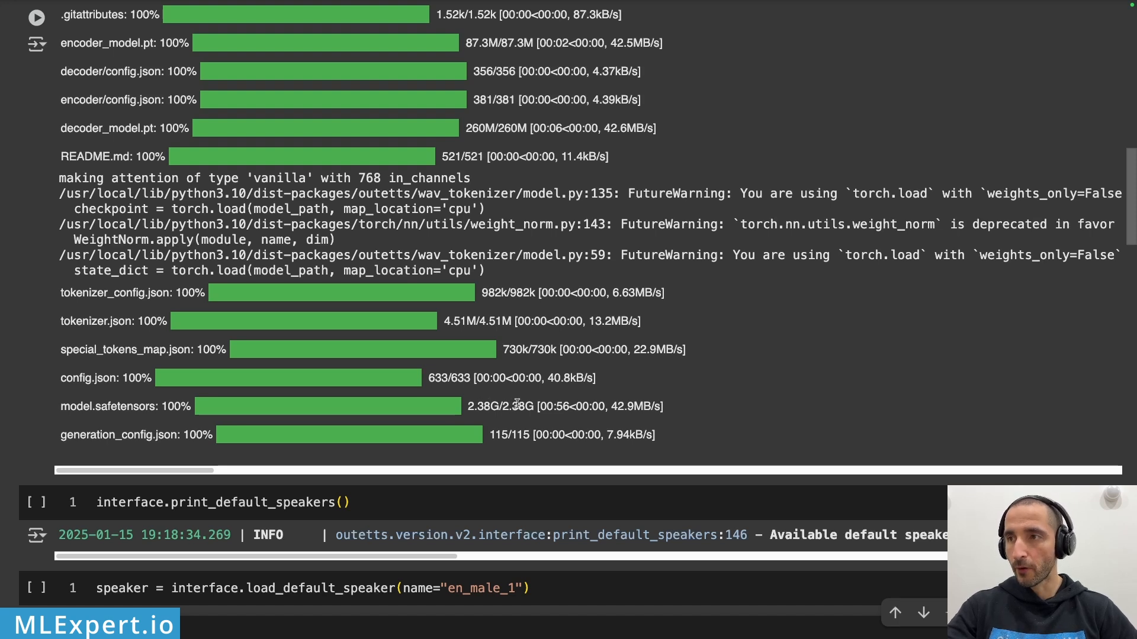
{"action": "scroll", "scroll_direction": "down", "scroll_amount": 3}
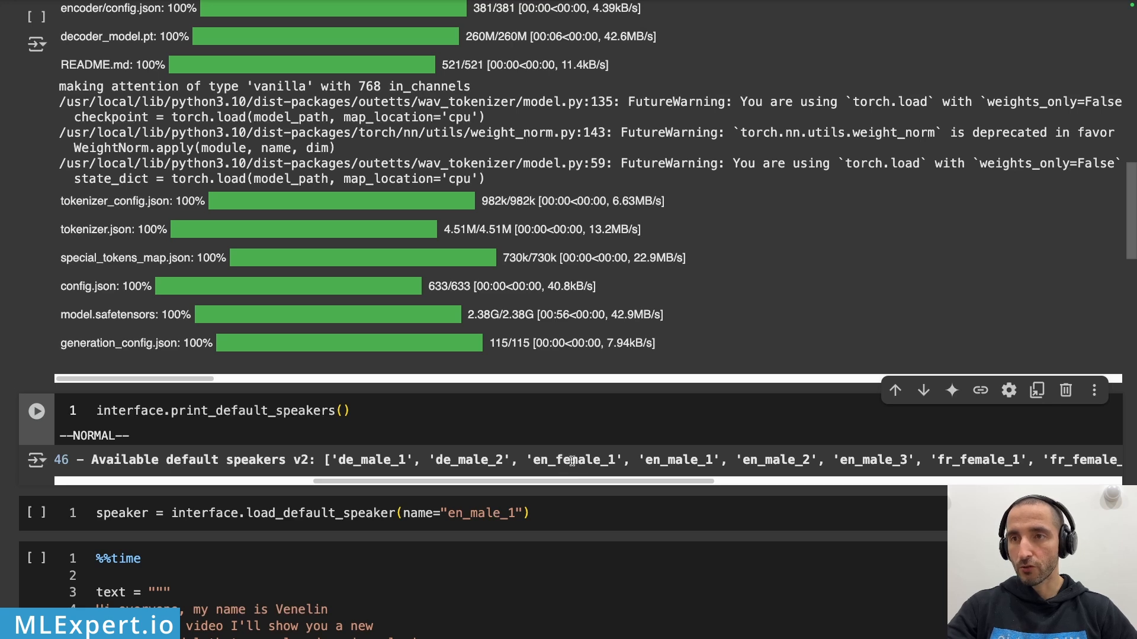
{"action": "mouse_move", "coordinate": [906, 471]}
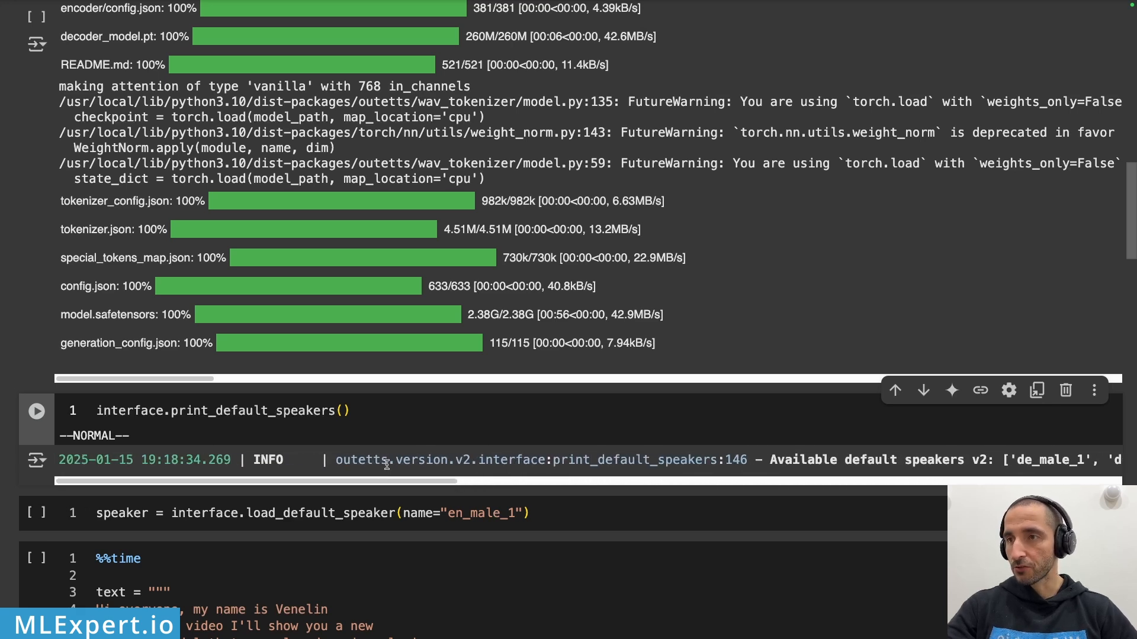
{"action": "scroll", "scroll_direction": "down", "scroll_amount": 3}
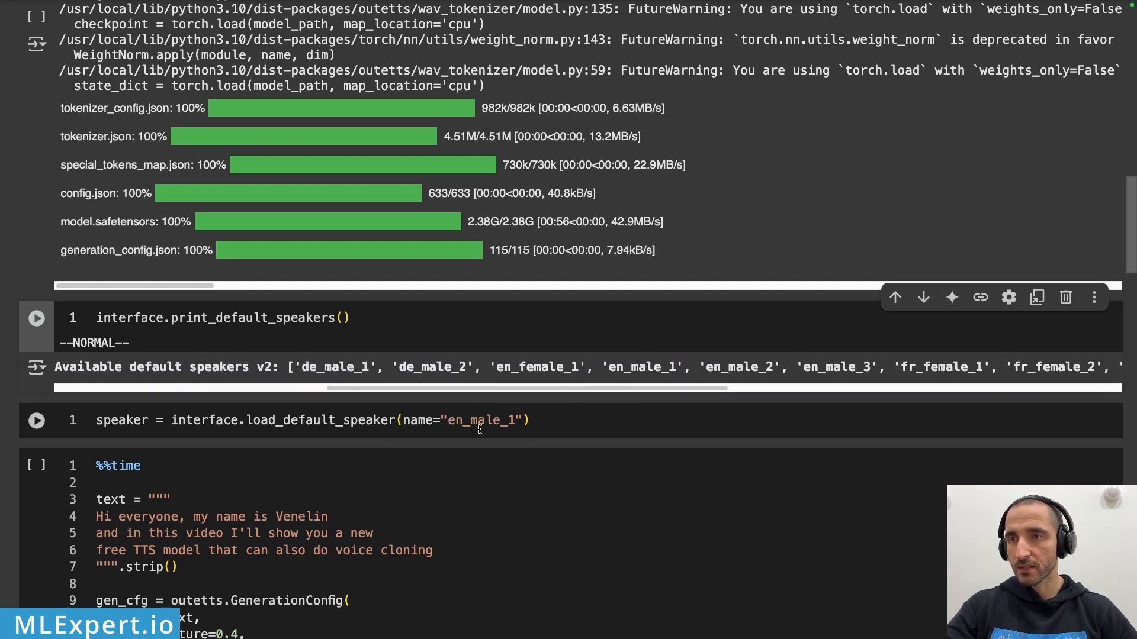
{"action": "scroll", "scroll_direction": "down", "scroll_amount": 3}
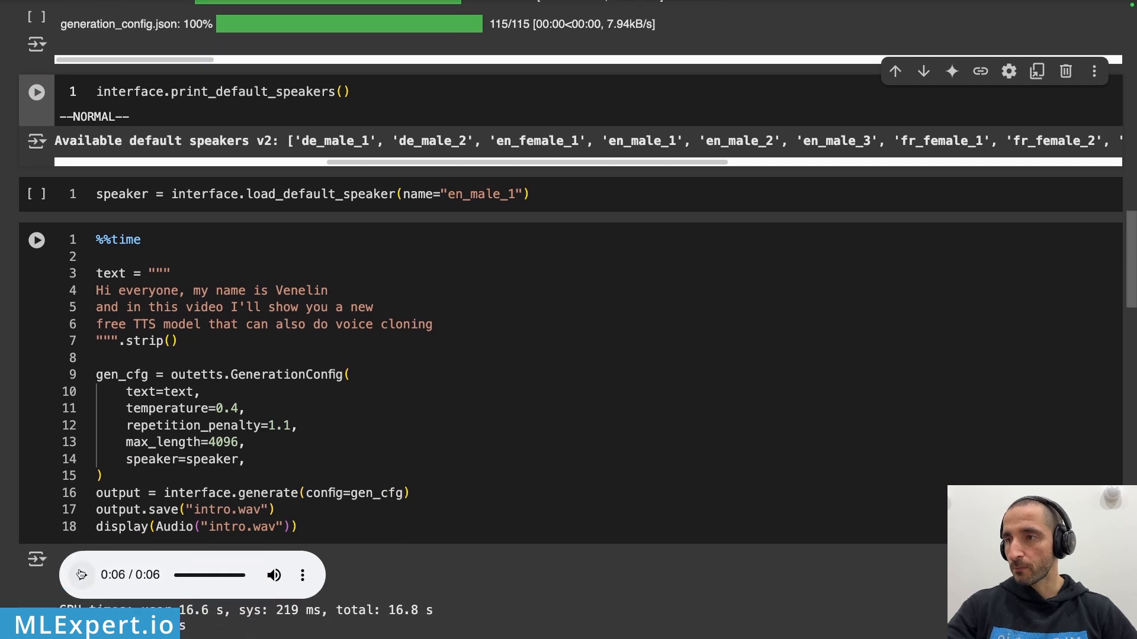
{"action": "left_click", "coordinate": [82, 576]}
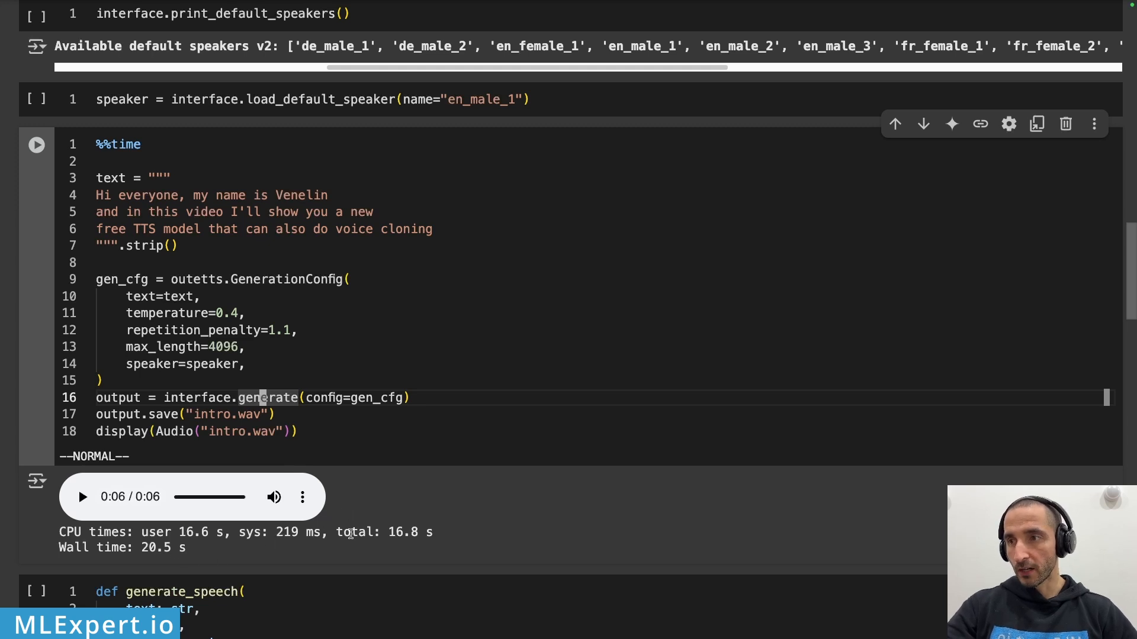
{"action": "mouse_move", "coordinate": [538, 463]}
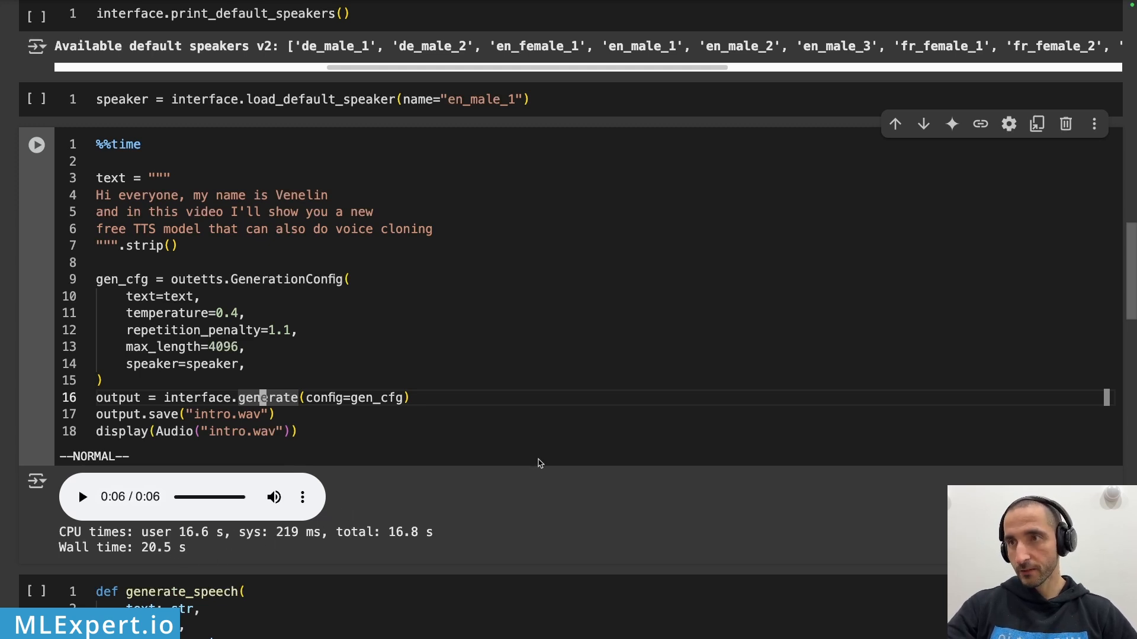
Play the 6-second hip-hop.wav candy shop lyrics clip generated with en_male_1 at temperature 0.6
{"action": "scroll", "scroll_direction": "down", "scroll_amount": 3}
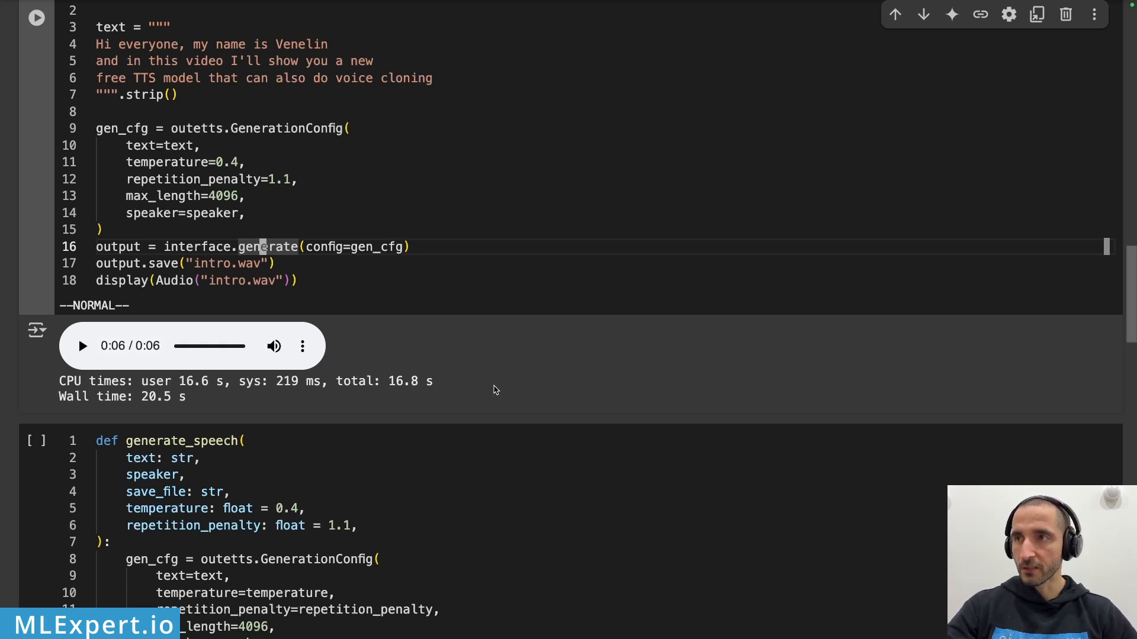
{"action": "scroll", "scroll_direction": "down", "scroll_amount": 3}
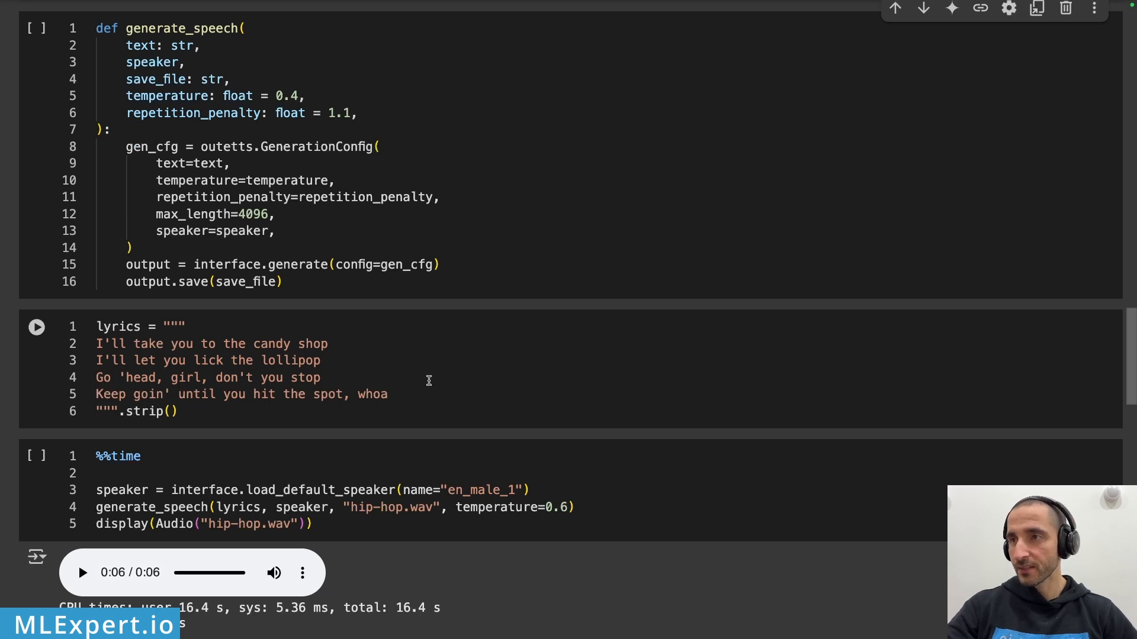
{"action": "scroll", "scroll_direction": "down", "scroll_amount": 3}
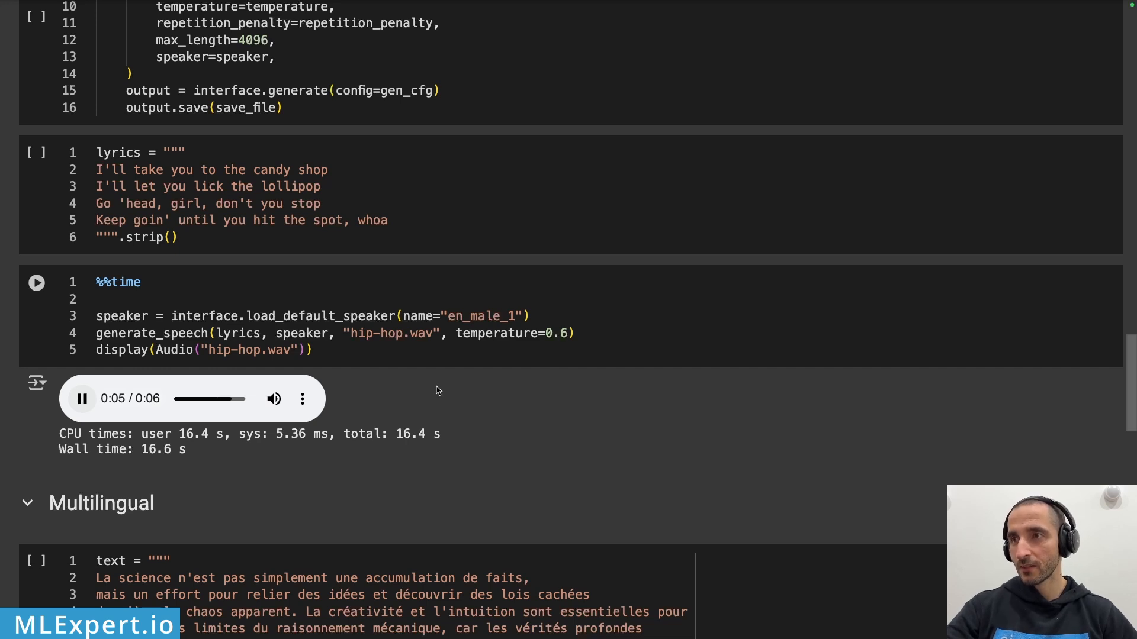
{"action": "left_click", "coordinate": [82, 399]}
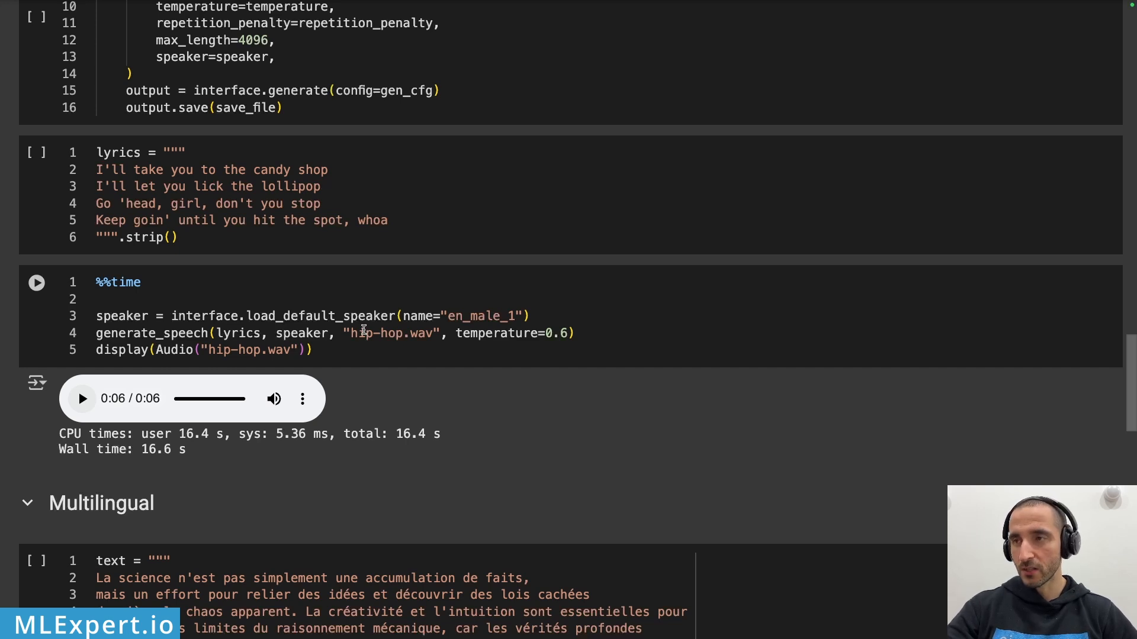
Play the 15-second french-philosophy.wav clip voiced by fr_female_1 in the Multilingual section
{"action": "scroll", "scroll_direction": "down", "scroll_amount": 3}
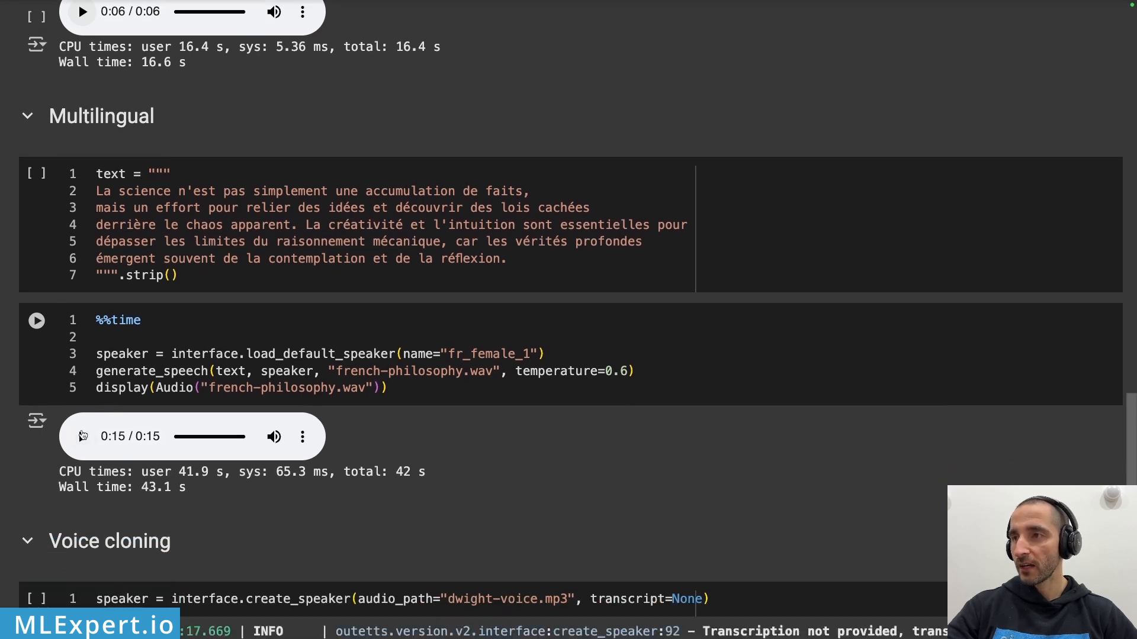
{"action": "left_click", "coordinate": [82, 437]}
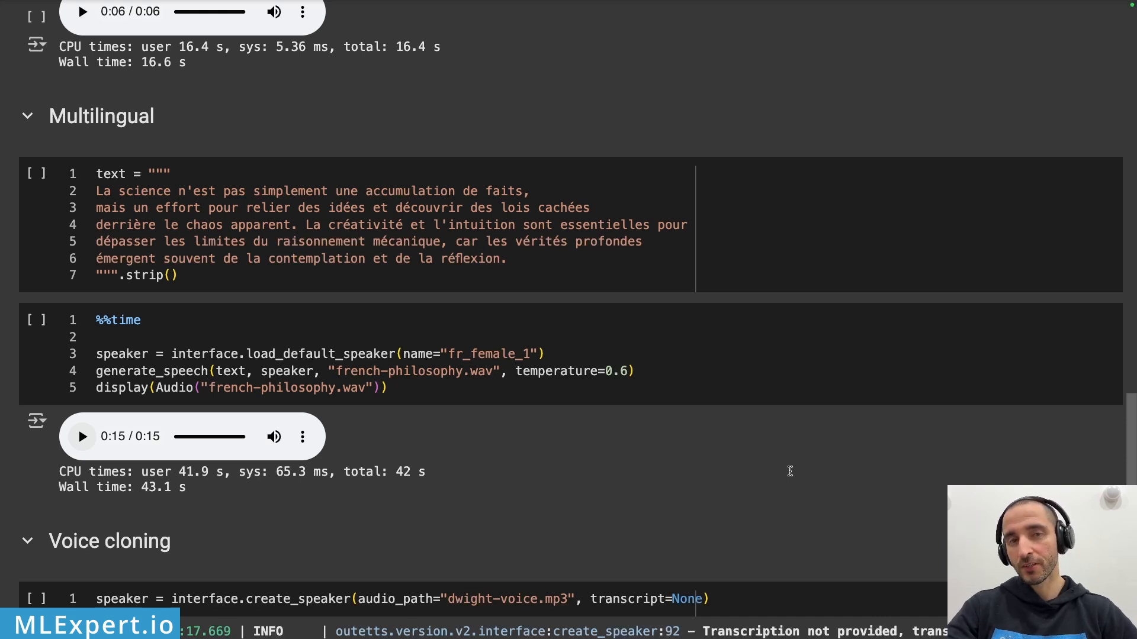
{"action": "scroll", "scroll_direction": "down", "scroll_amount": 3}
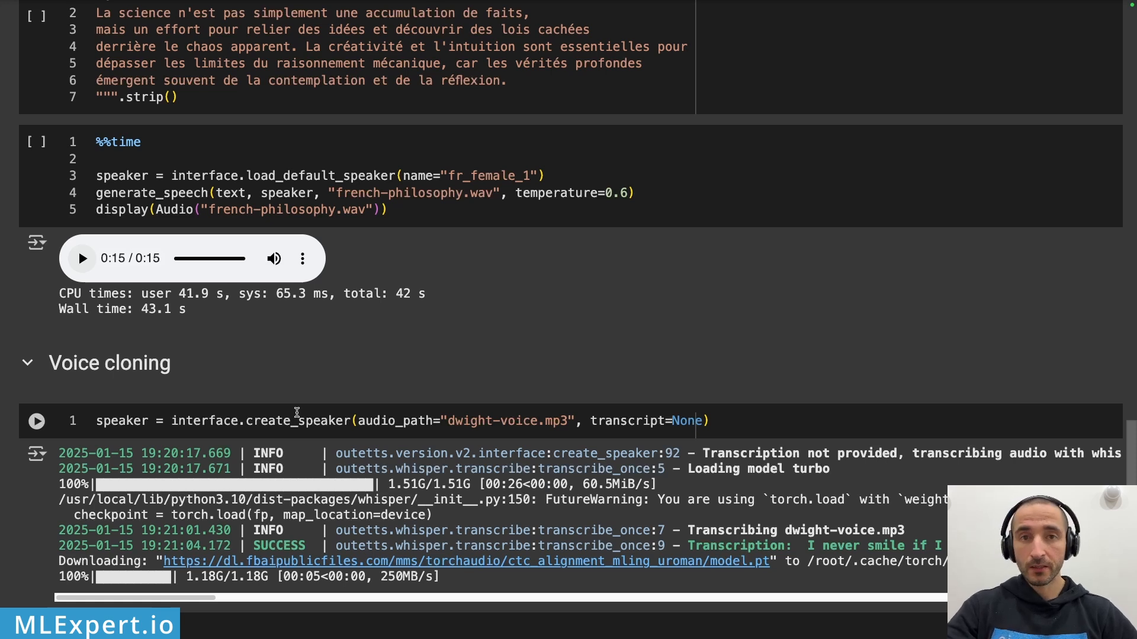
{"action": "mouse_move", "coordinate": [312, 413]}
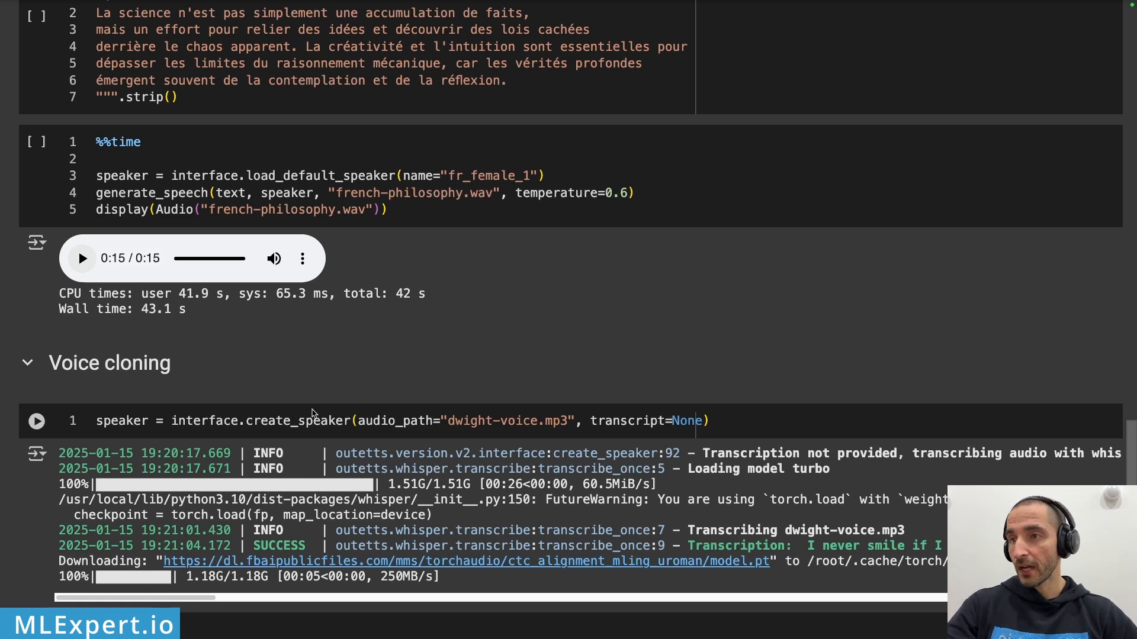
{"action": "scroll", "scroll_direction": "down", "scroll_amount": 3}
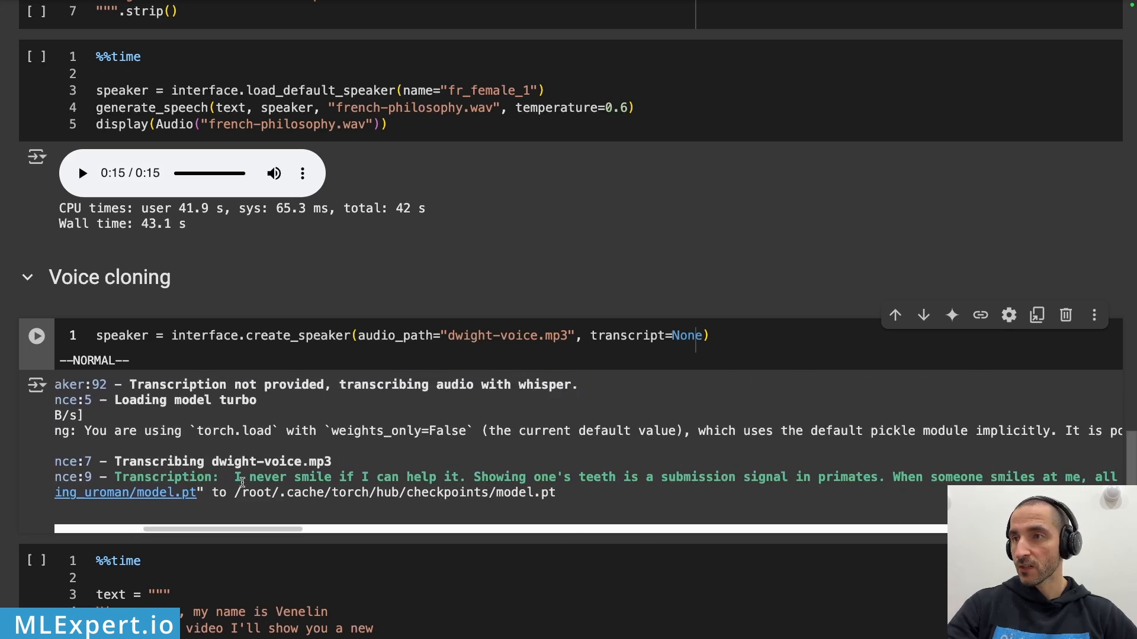
{"action": "left_click_drag", "start_coordinate": [234, 477], "coordinate": [532, 477]}
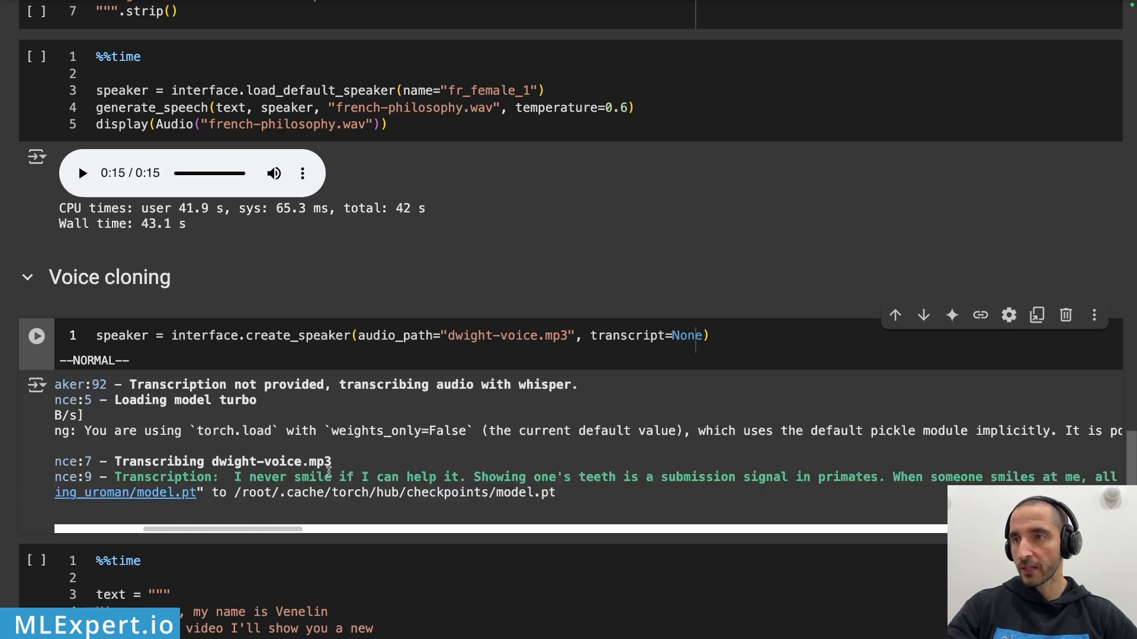
{"action": "left_click_drag", "start_coordinate": [218, 530], "coordinate": [341, 530]}
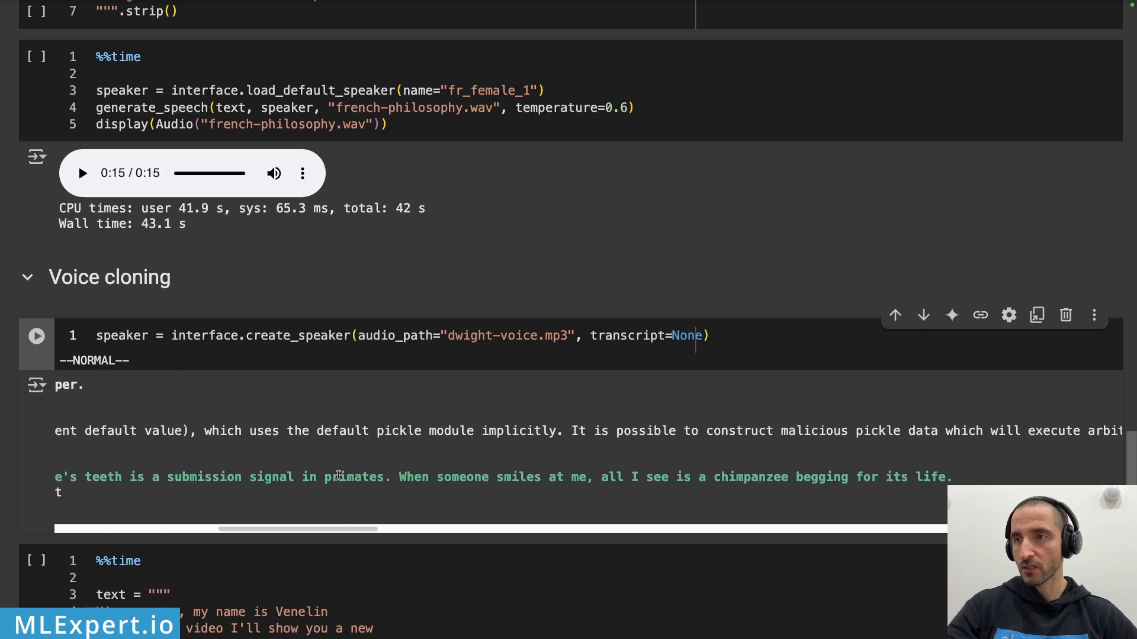
{"action": "left_click_drag", "start_coordinate": [297, 528], "coordinate": [384, 528]}
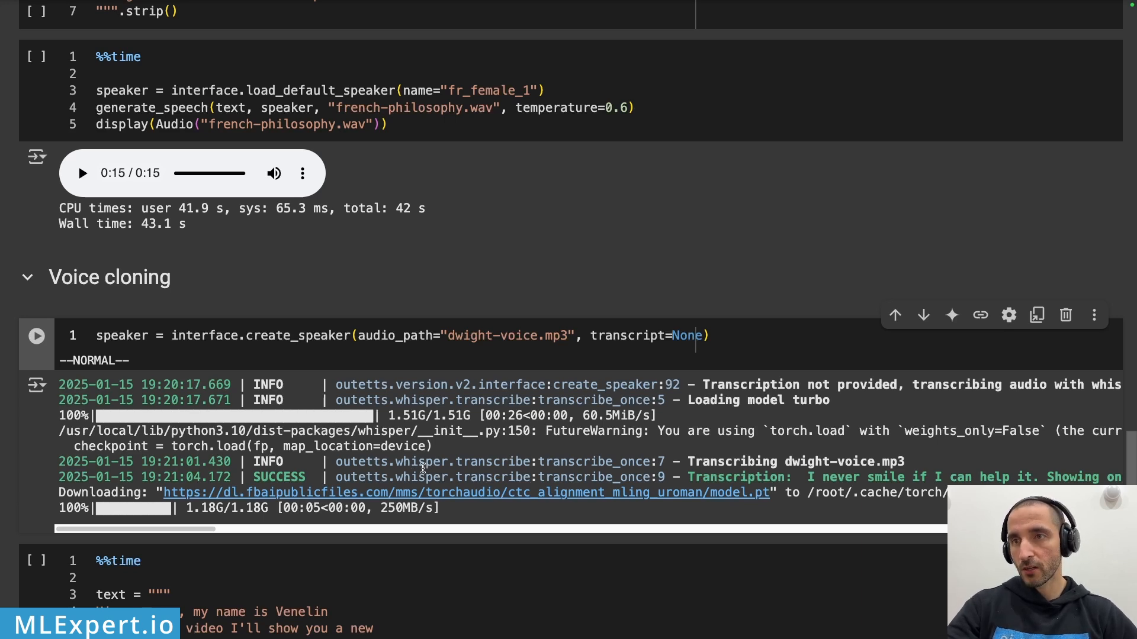
Play the 6-second voice-clone.wav intro clip spoken in the cloned Dwight voice
{"action": "scroll", "scroll_direction": "down", "scroll_amount": 3}
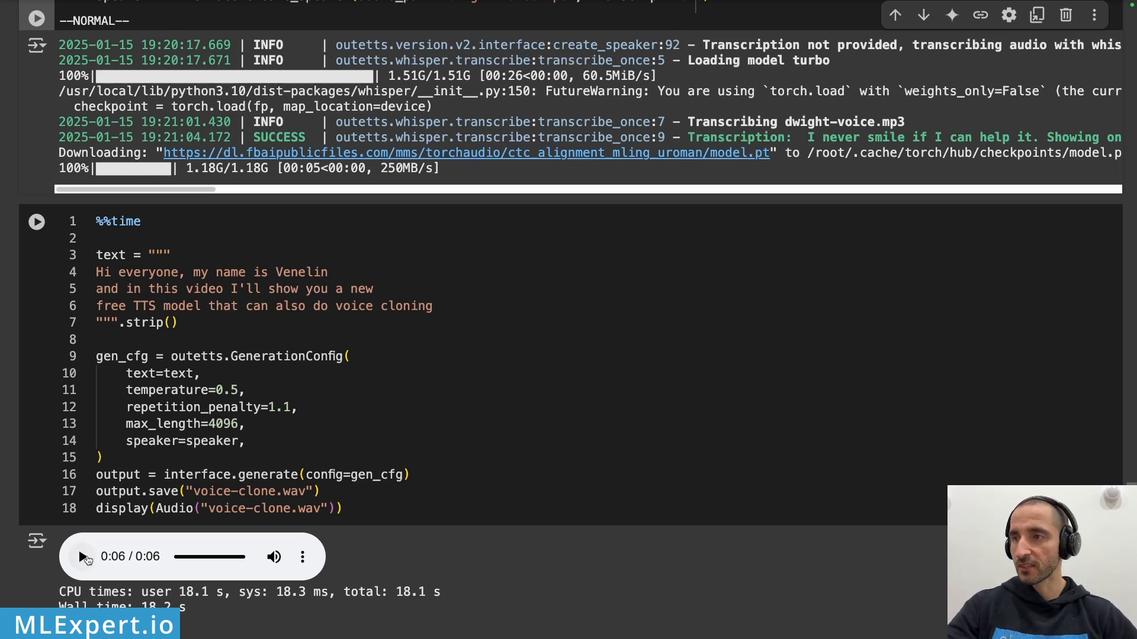
{"action": "left_click", "coordinate": [81, 557]}
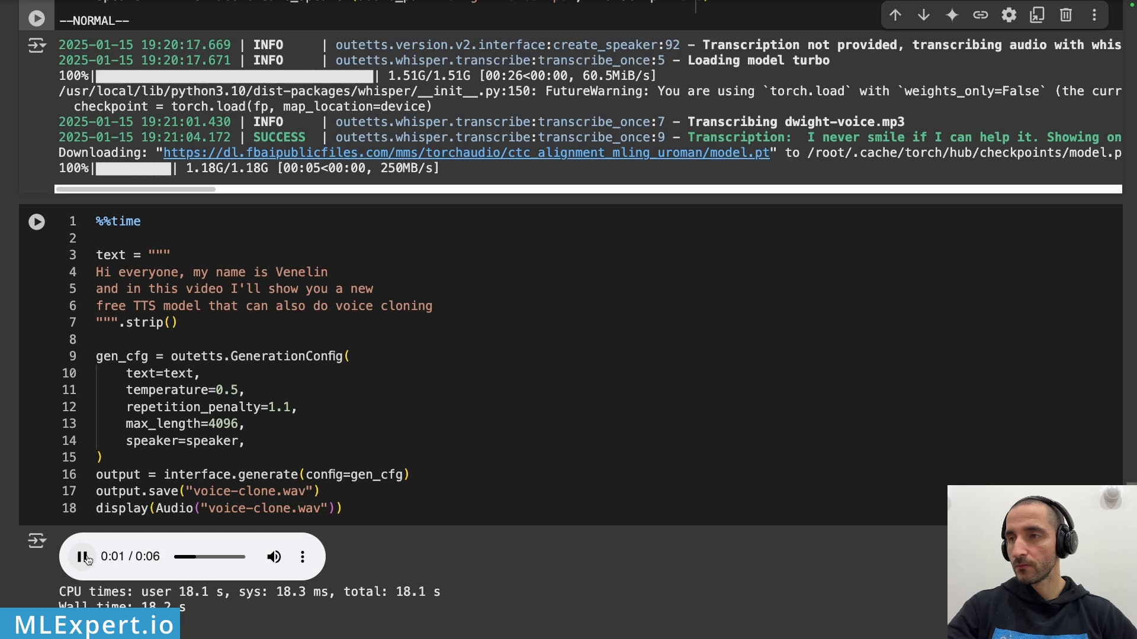